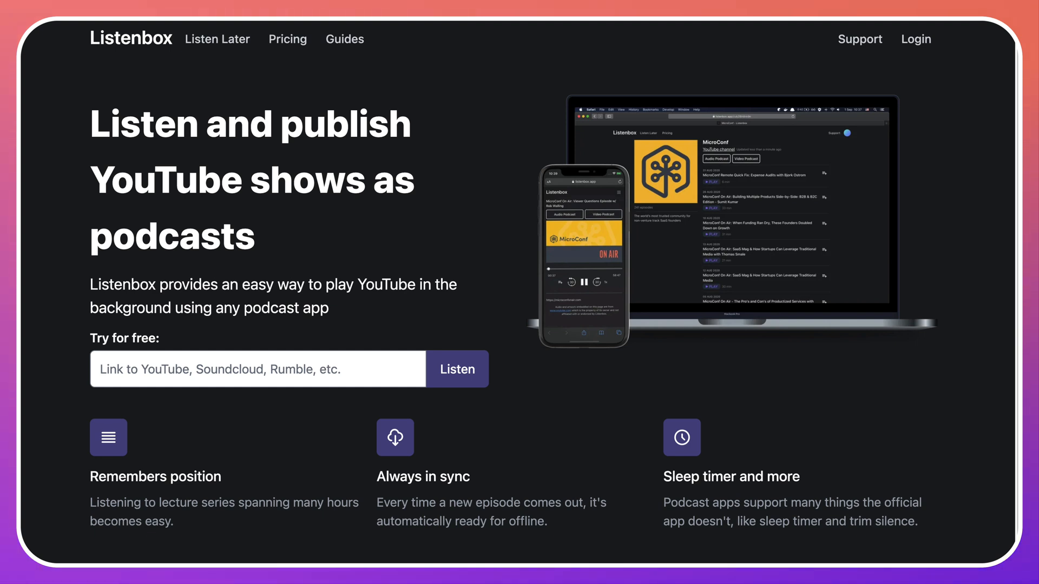
{"action": "left_click", "coordinate": [456, 369]}
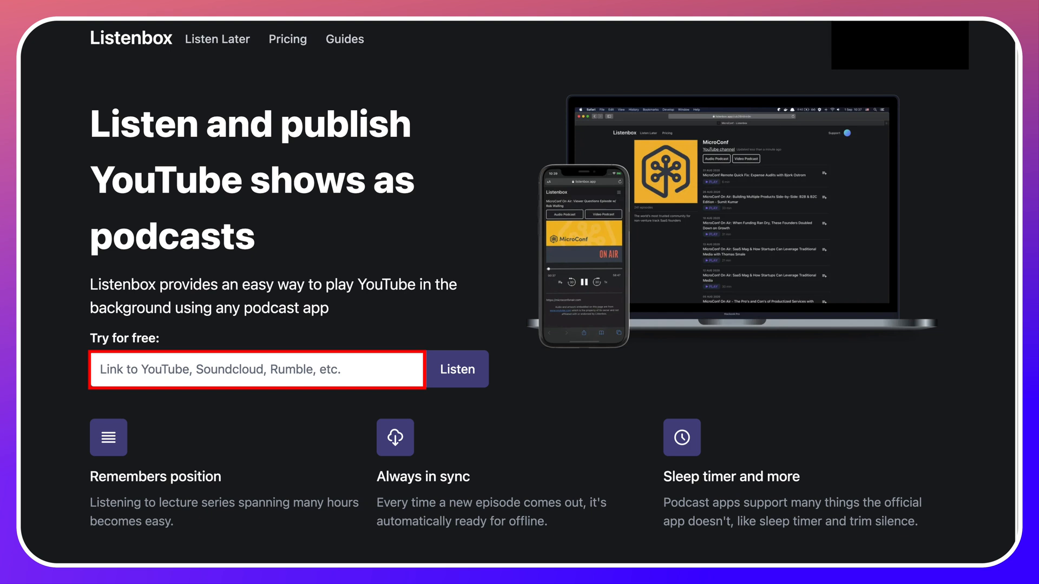
{"action": "type", "text": "https://youtu.be/3v-gCk6wsYY"}
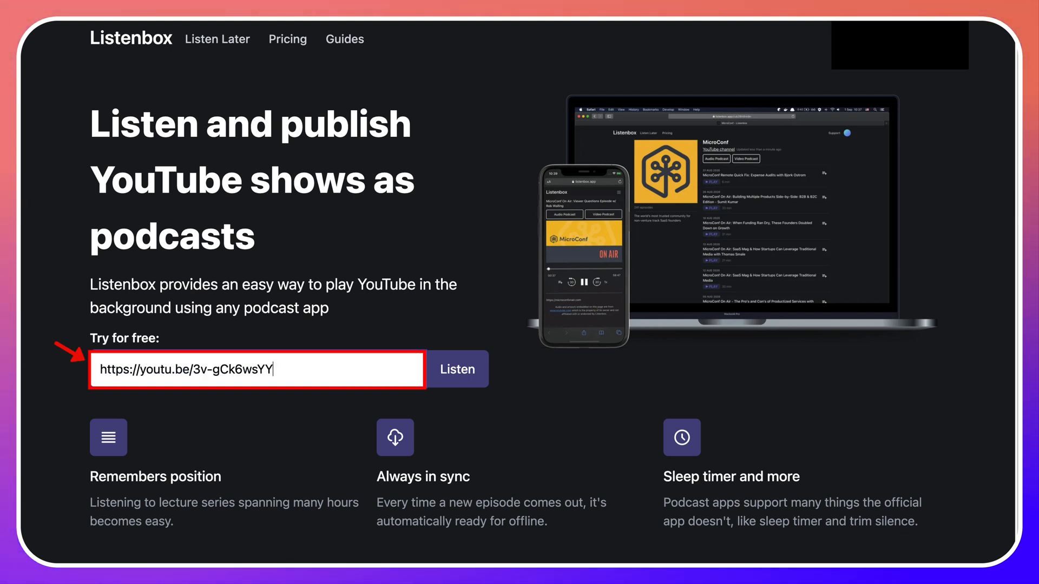
{"action": "left_click", "coordinate": [457, 369]}
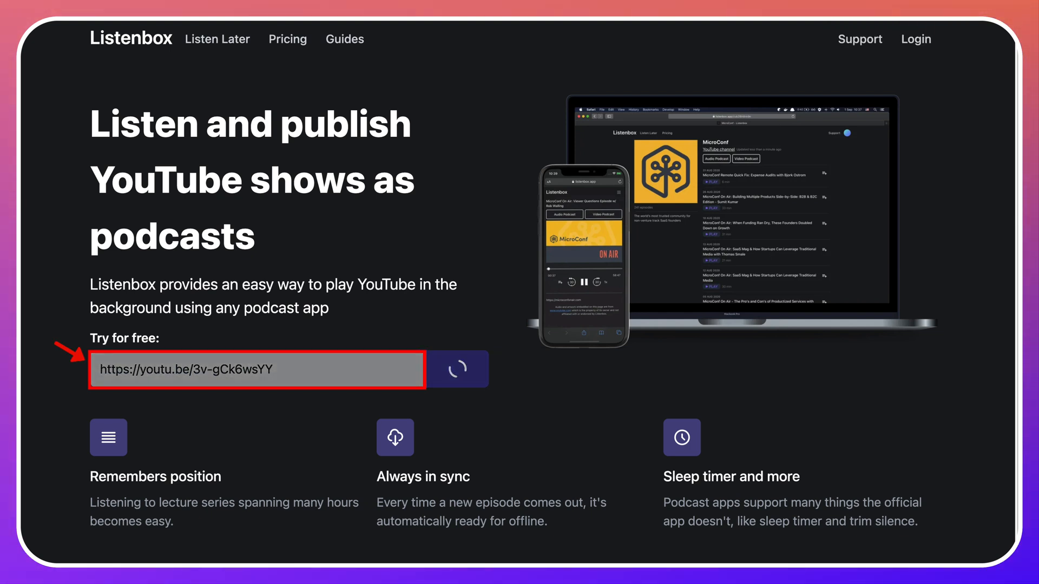
{"action": "left_click", "coordinate": [456, 369]}
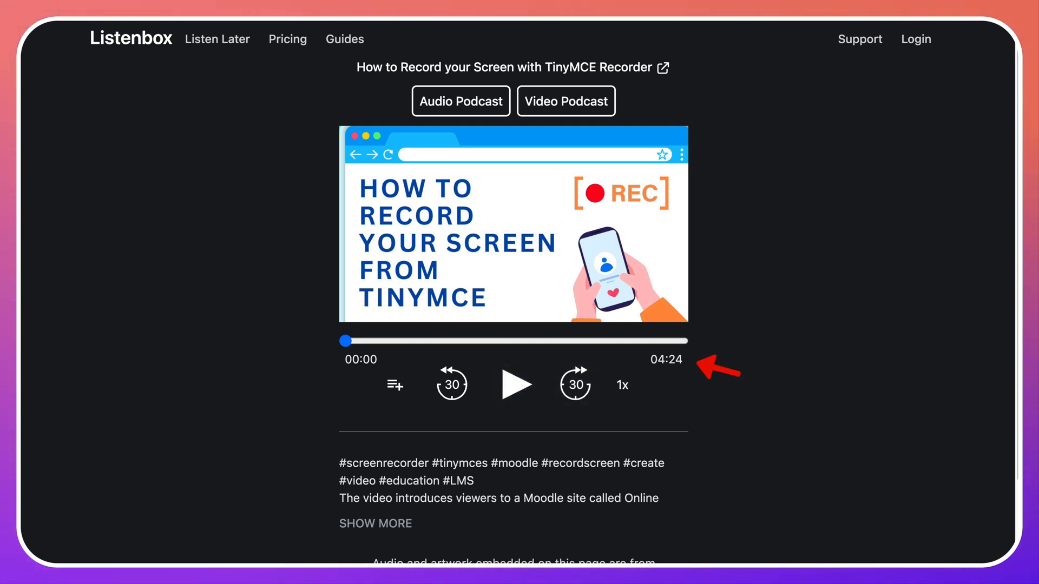
Play the TinyMCE screen-recording episode briefly and pause it
{"action": "left_click", "coordinate": [516, 384]}
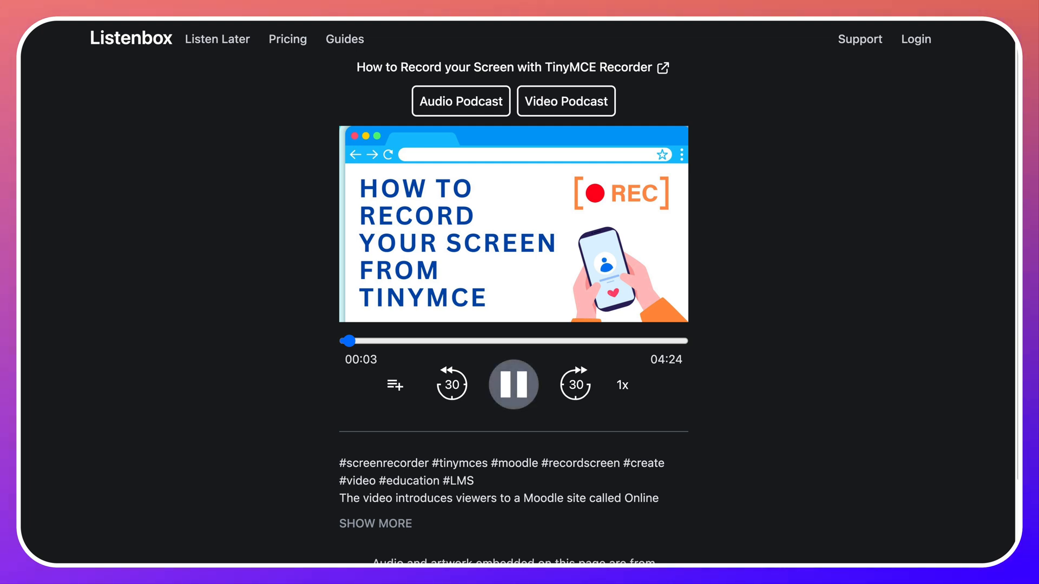
{"action": "left_click", "coordinate": [513, 385]}
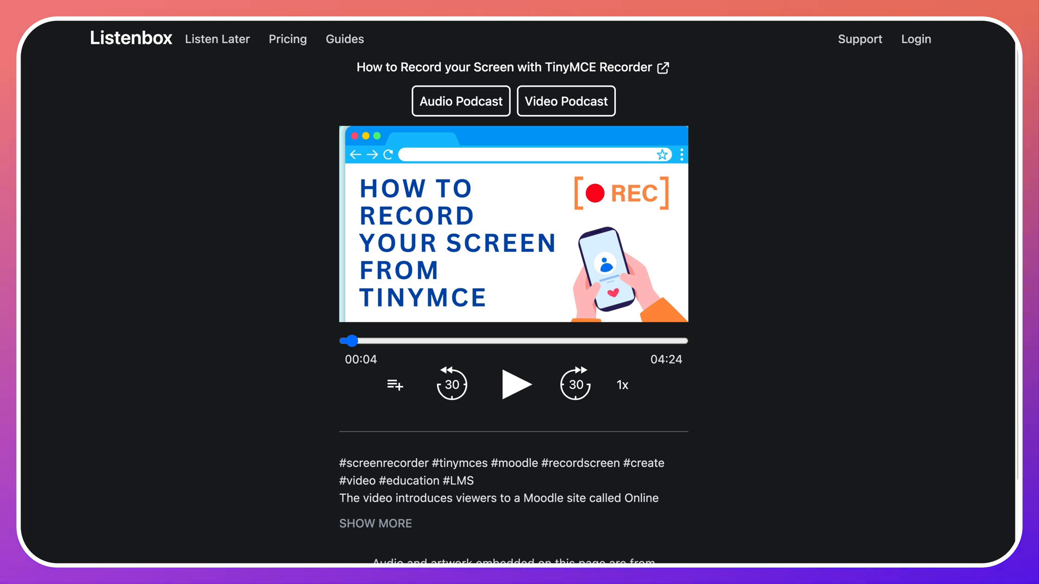
Return home and submit the SoundCloud track link for conversion into a 7:01 podcast
{"action": "left_click", "coordinate": [131, 39]}
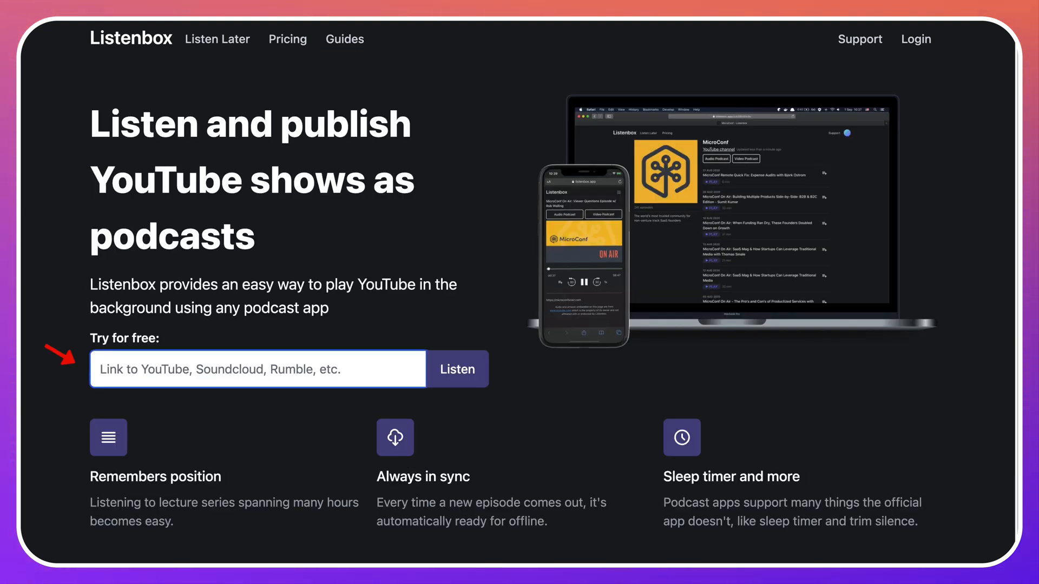
{"action": "type", "text": "board&utm_medium=text&utm_campaign=social_sharing"}
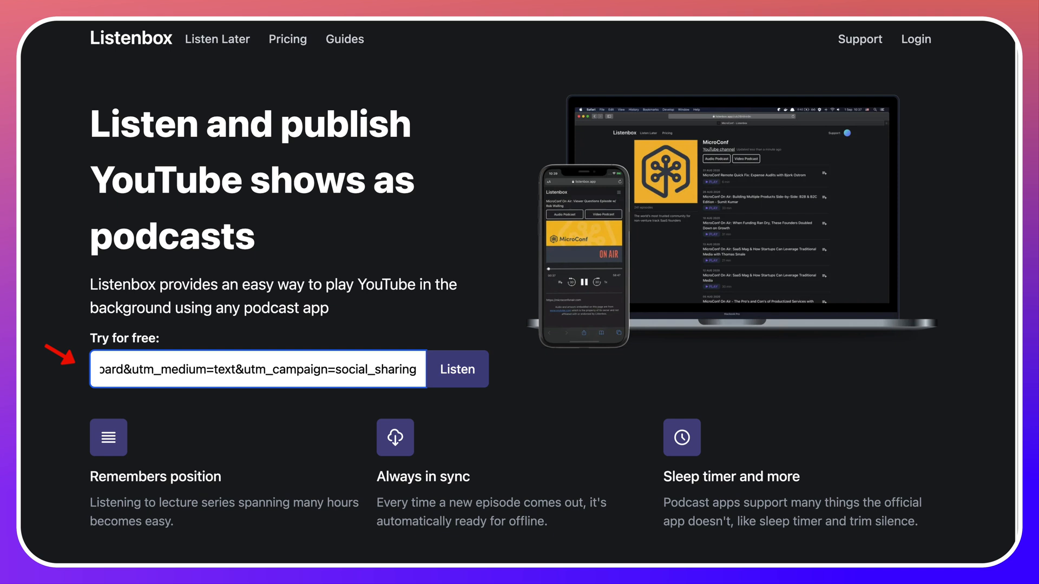
{"action": "left_click", "coordinate": [456, 368]}
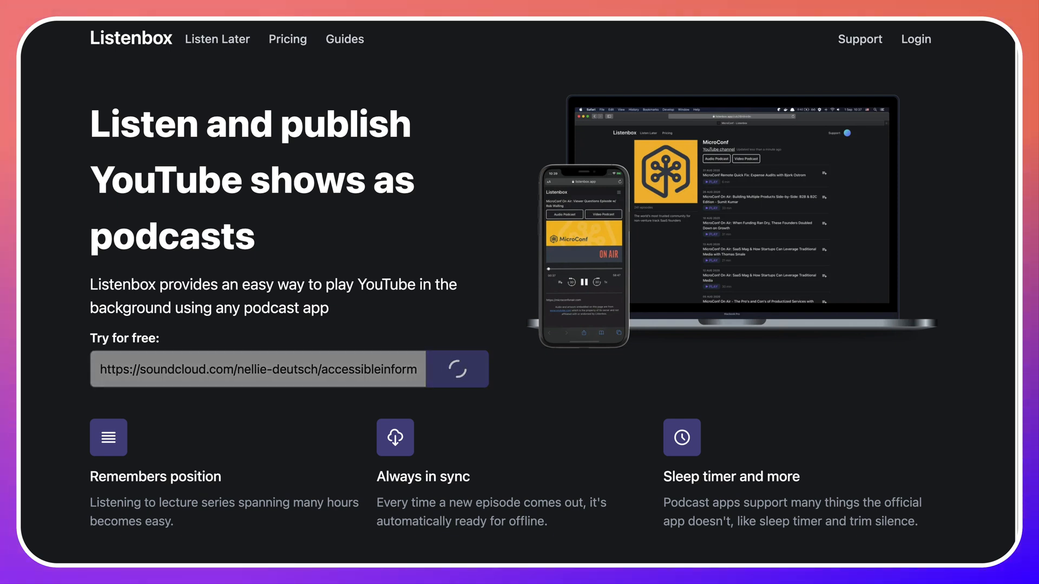
{"action": "left_click", "coordinate": [457, 368]}
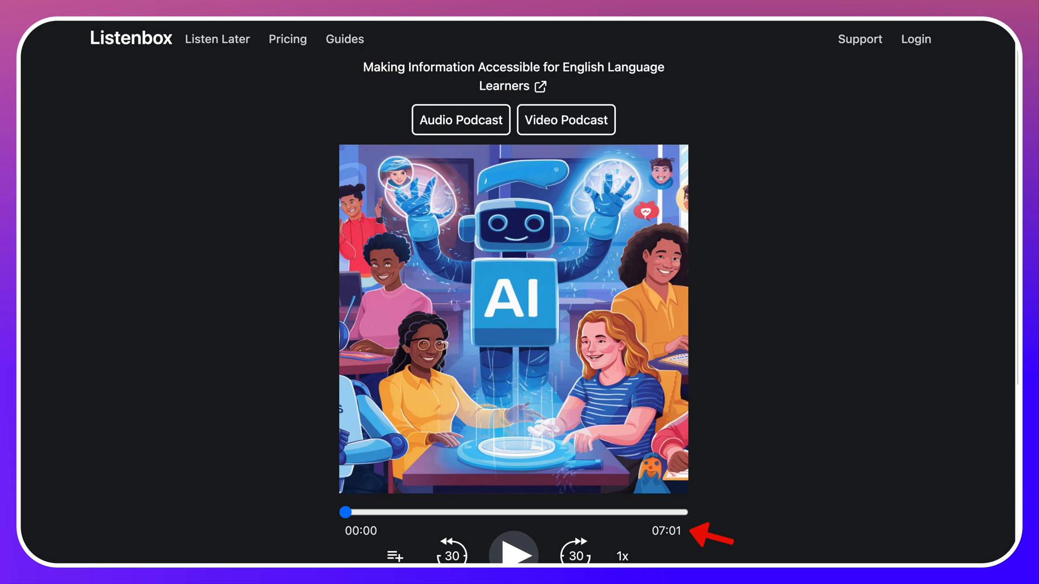
Play the English Language Learners track for a few seconds and pause at 0:03 of 7:01
{"action": "left_click", "coordinate": [513, 551]}
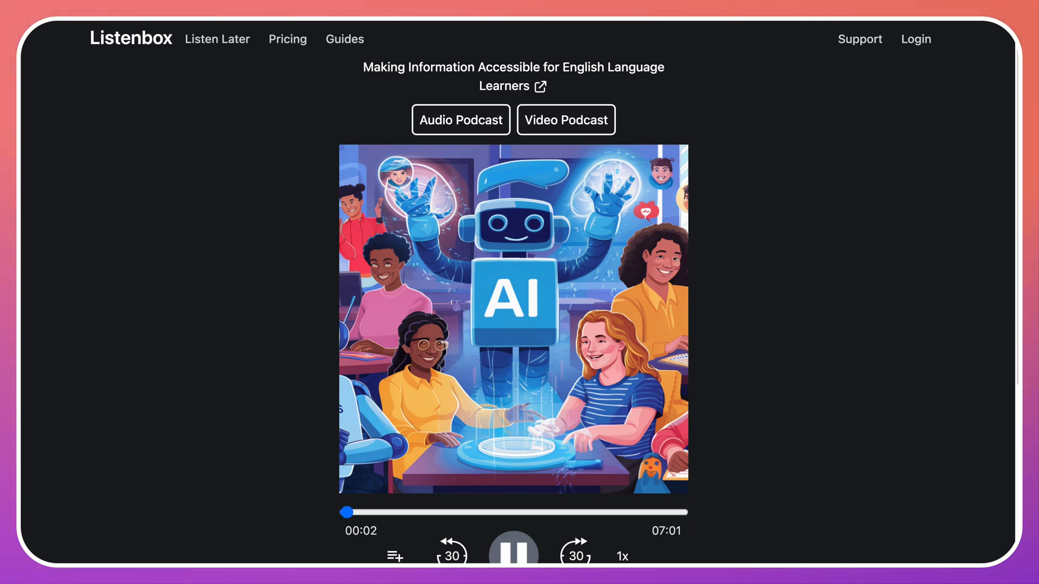
{"action": "left_click", "coordinate": [512, 552]}
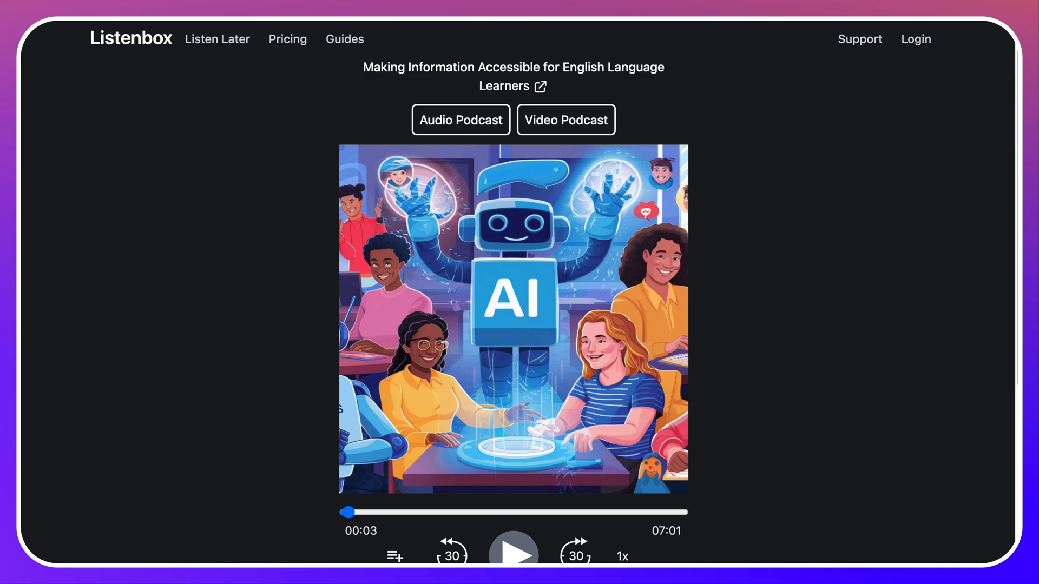